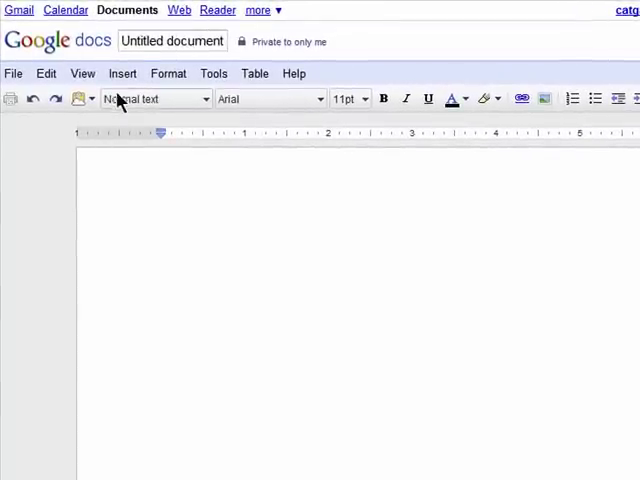
# Start inserting an image via the Insert menu's Image option.
pyautogui.click(122, 73)
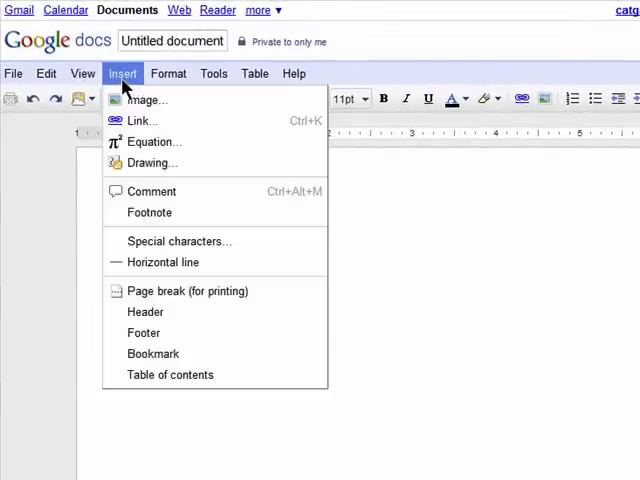
pyautogui.click(146, 99)
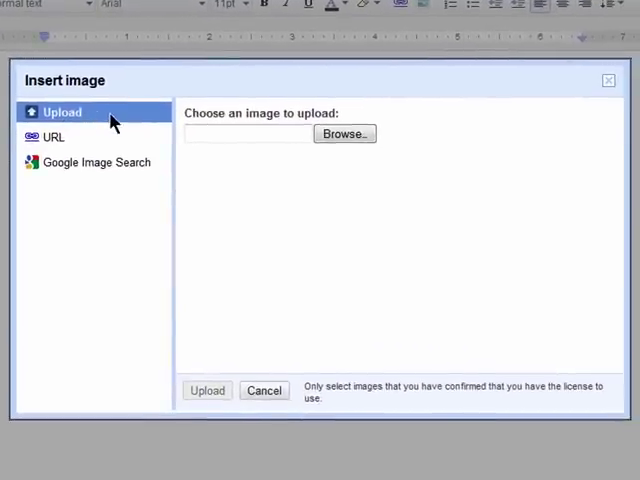
pyautogui.moveTo(165, 145)
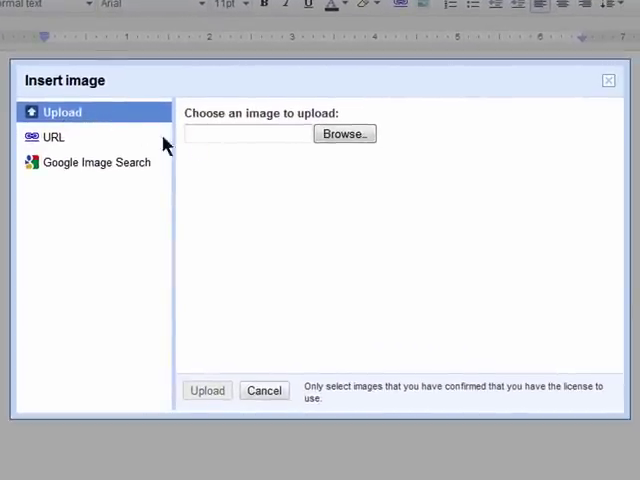
# Switch the Insert image dialog from URL to Google Image Search.
pyautogui.click(52, 137)
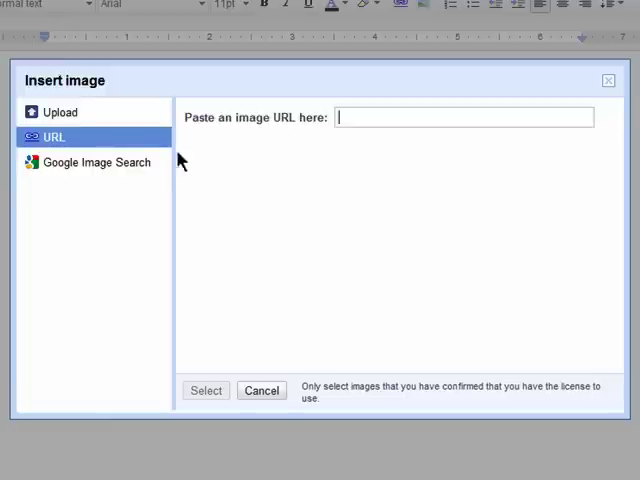
pyautogui.click(96, 162)
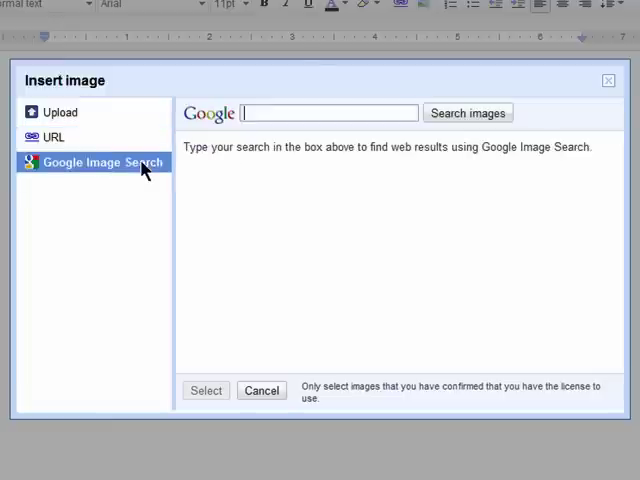
pyautogui.moveTo(330, 112)
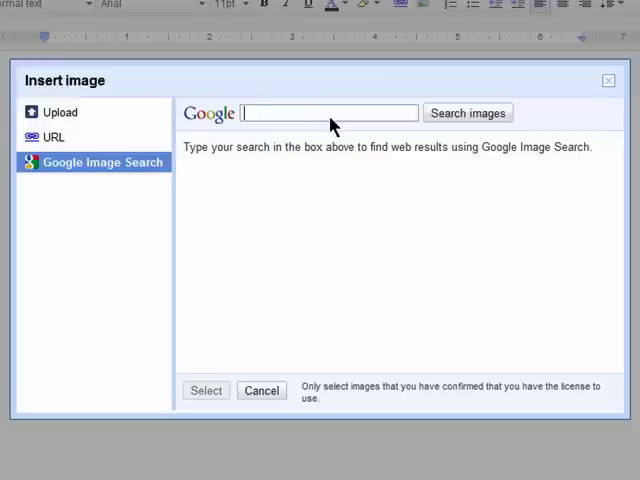
# Search 'pumpkin patch' and insert the close-up orange pumpkin photo into the document.
pyautogui.write('pumpkin patc')
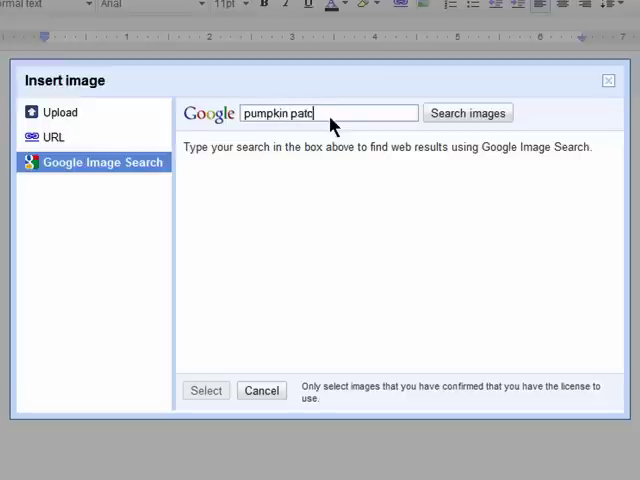
pyautogui.click(468, 112)
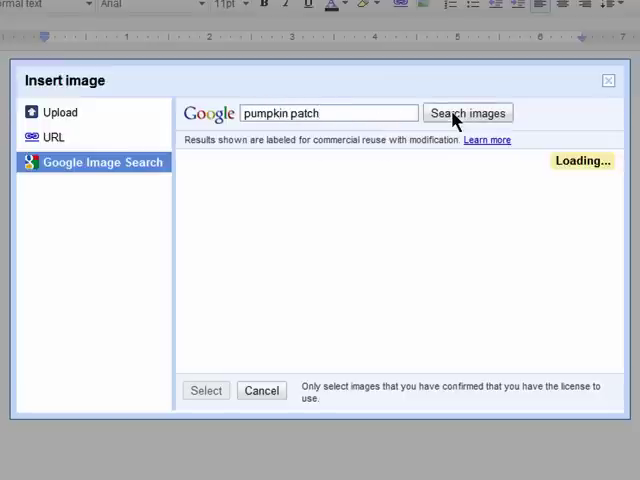
pyautogui.click(468, 112)
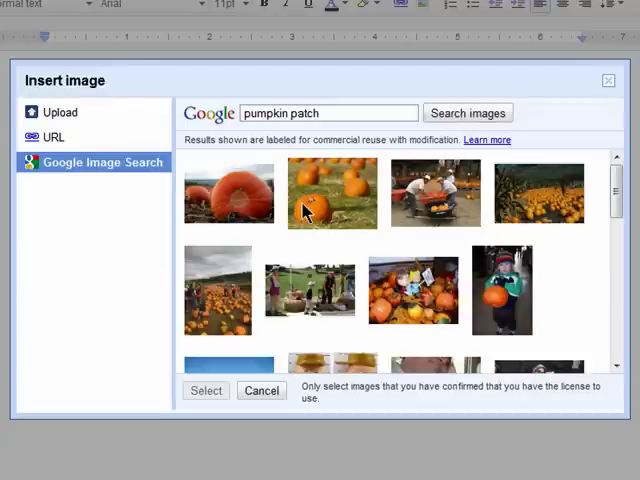
pyautogui.moveTo(235, 212)
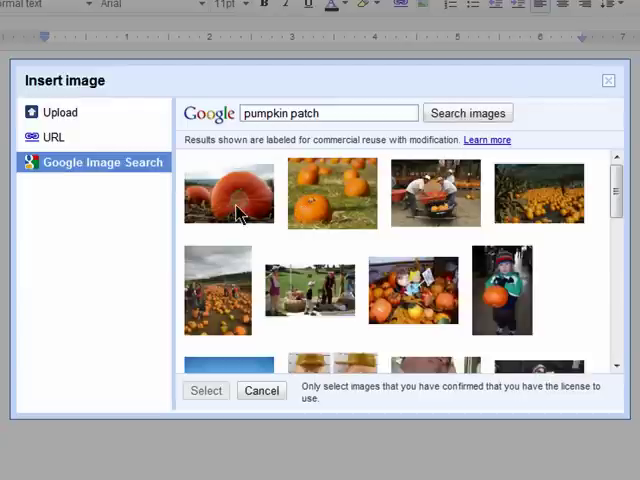
pyautogui.click(228, 193)
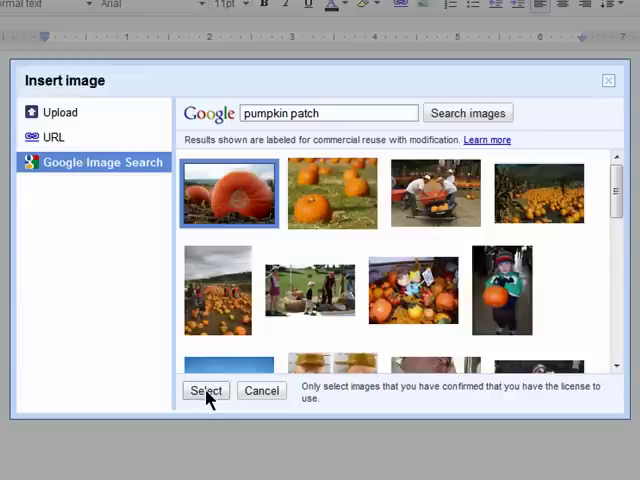
pyautogui.click(205, 390)
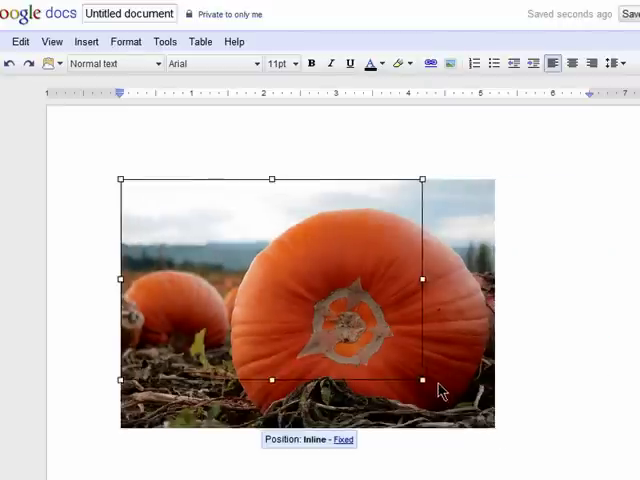
# Resize the pumpkin photo proportionally by dragging its corner handle.
pyautogui.moveTo(423, 391); pyautogui.dragTo(423, 383)
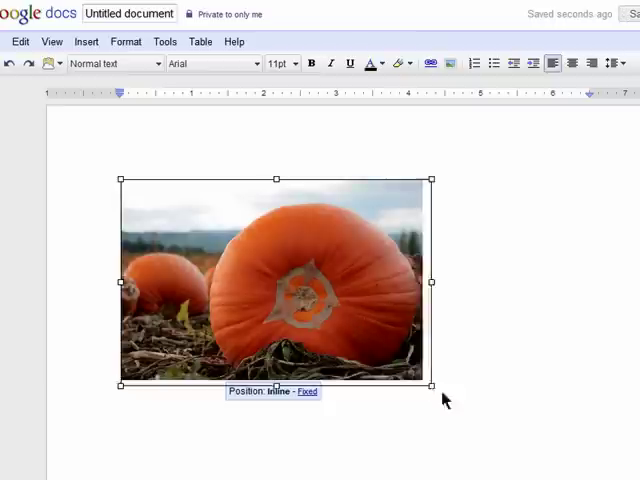
pyautogui.moveTo(427, 385); pyautogui.dragTo(595, 470)
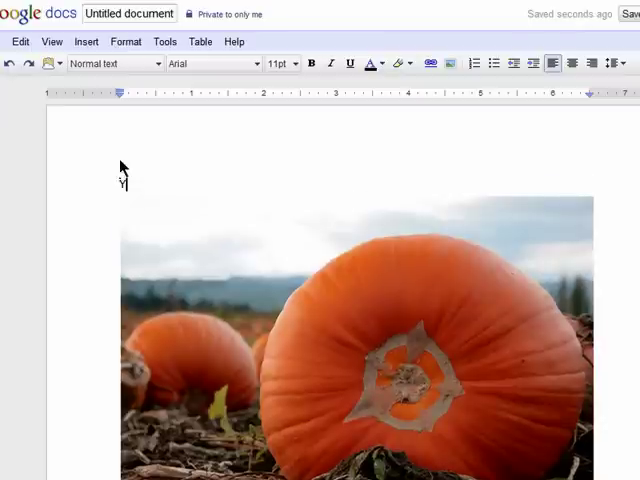
# Type the caption 'Yay! Pumpkins are here' above the photo.
pyautogui.write('Yay! Pum')
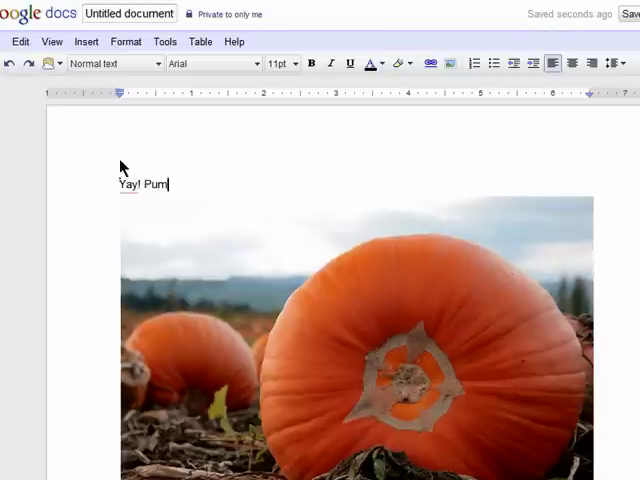
pyautogui.write('pkins are here')
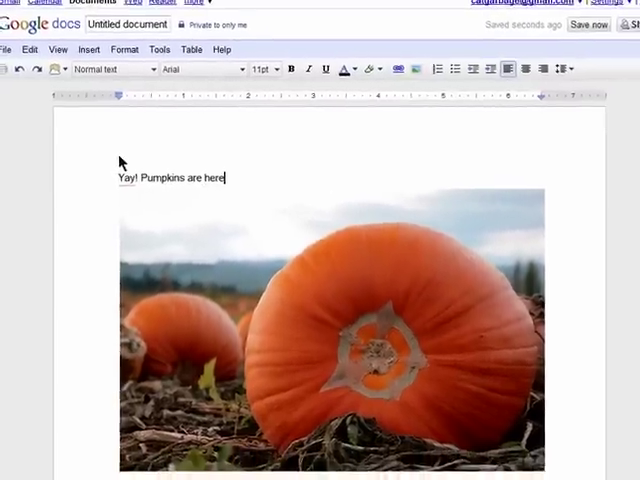